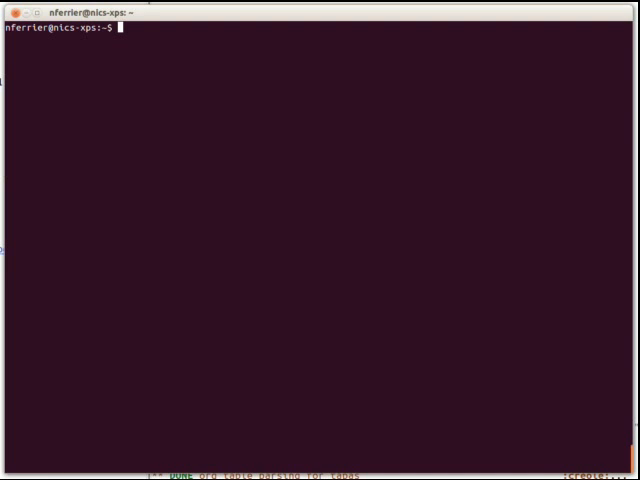
Create the emacstest folder and launch ~/bin/emacs with HOME=/home/nferrier/emacstest/.
{"action": "type", "text": "HOM"}
{"action": "type", "text": "mkdir e"}
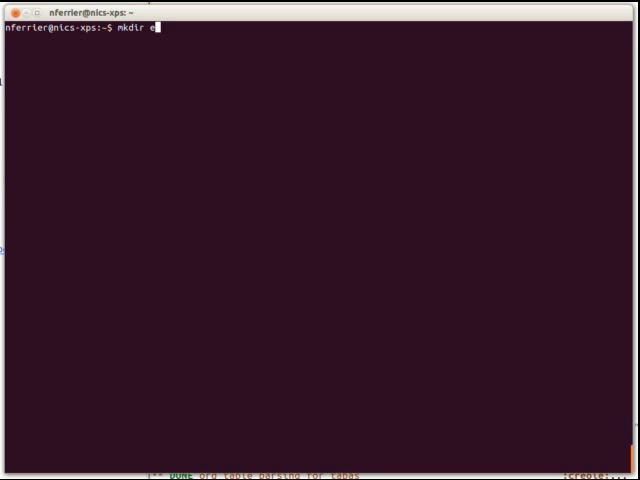
{"action": "type", "text": "macstest"}
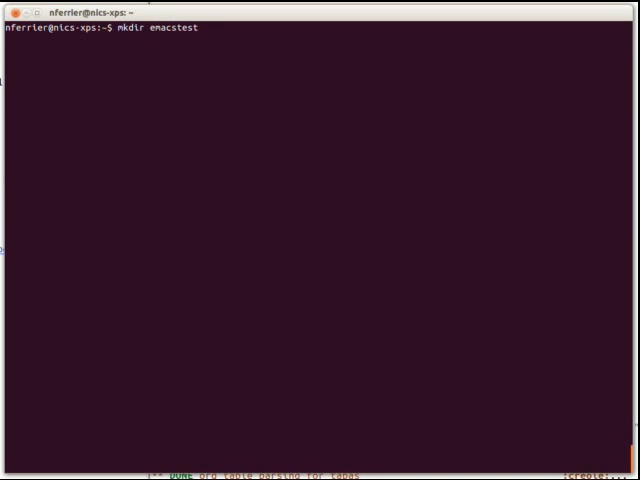
{"action": "type", "text": "HOME=/"}
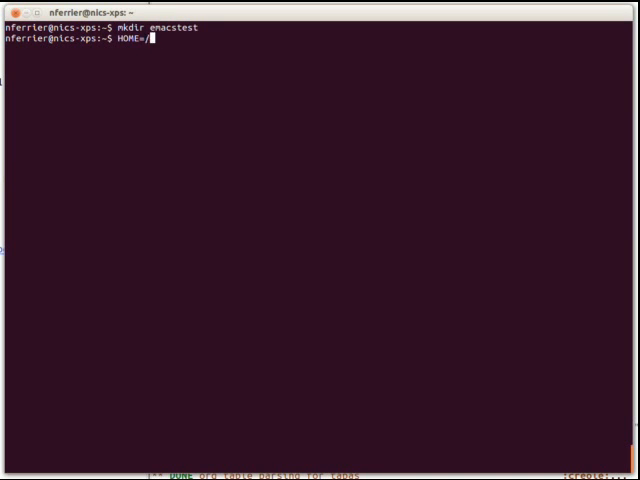
{"action": "type", "text": "home/nferrier/emacstest/"}
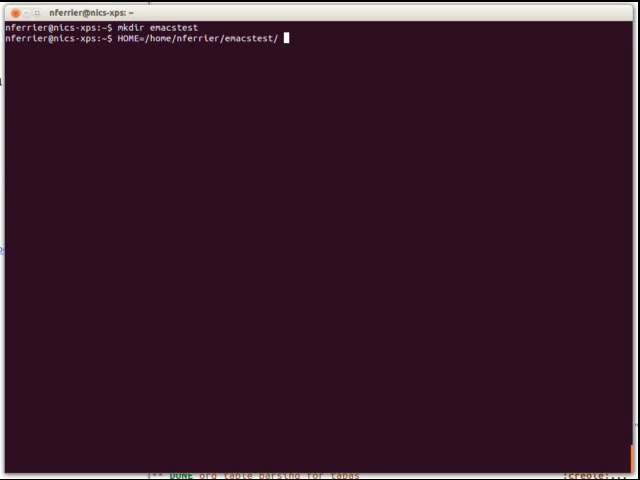
{"action": "type", "text": "~/bin/emacs"}
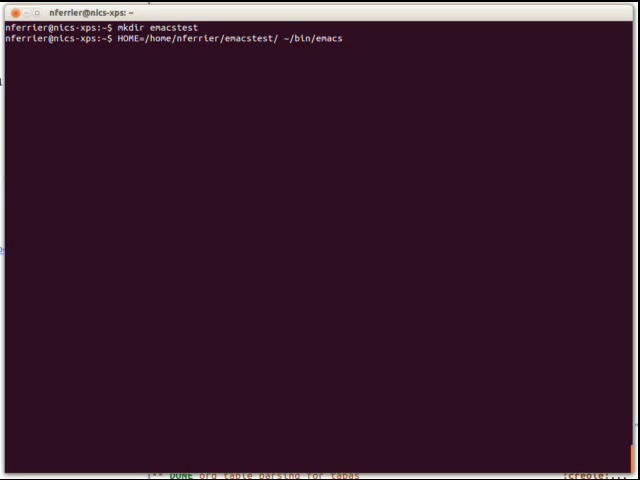
{"action": "key", "text": "Return"}
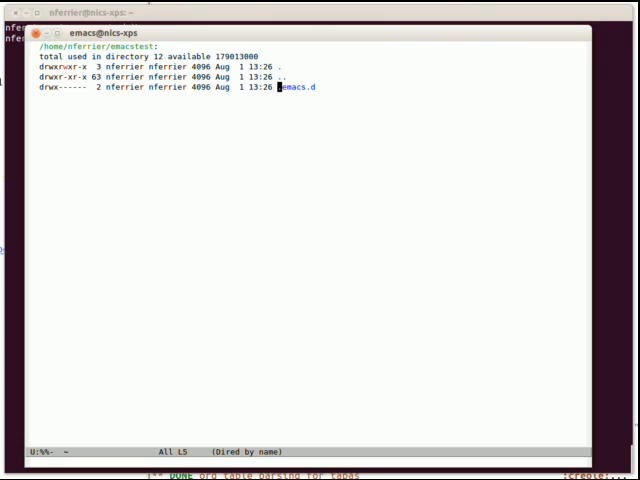
Run package-list-packages and scroll through the available packages.
{"action": "type", "text": "package-"}
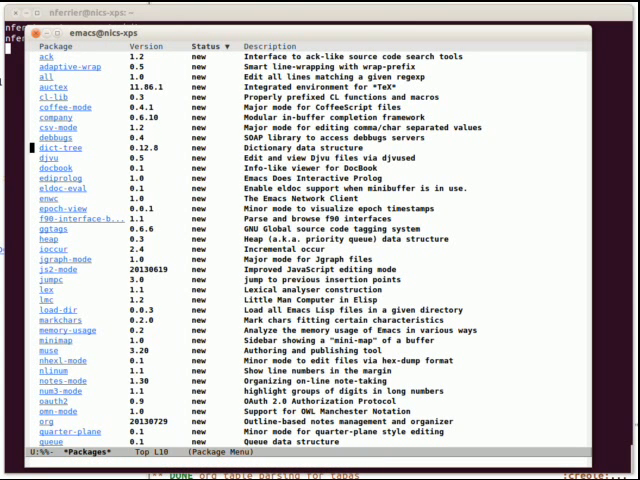
{"action": "scroll", "scroll_direction": "down", "scroll_amount": 3}
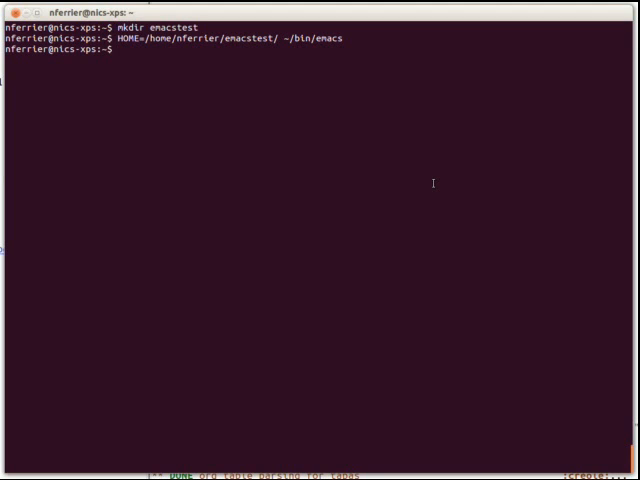
Show default.el, delete and recreate emacstest, and relaunch Emacs with it as HOME.
{"action": "type", "text": "cat default.el"}
{"action": "type", "text": "rm"}
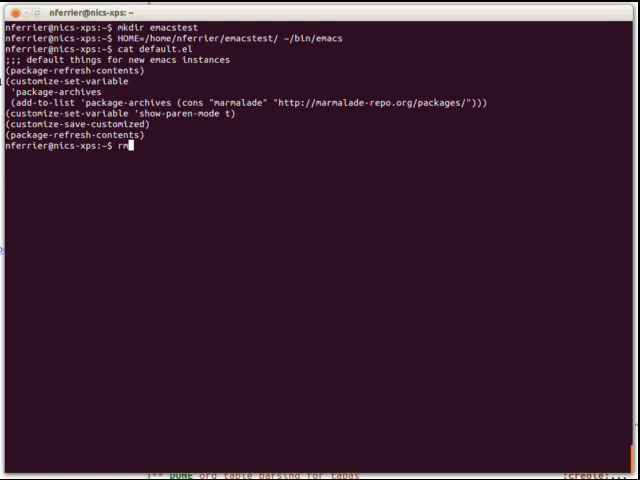
{"action": "type", "text": "-rf emacstest/"}
{"action": "type", "text": "rm -rf emacstest"}
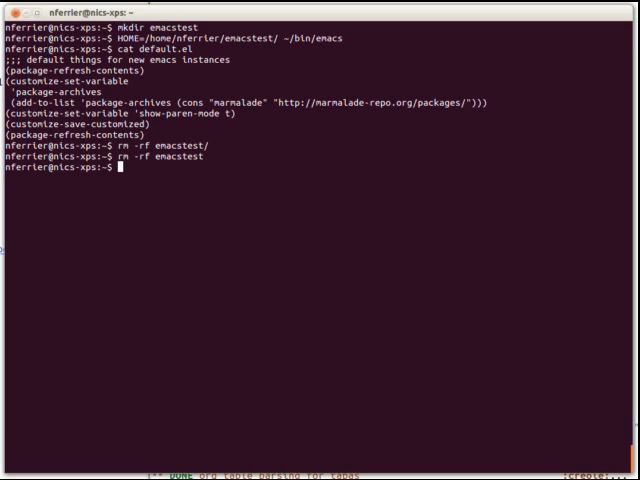
{"action": "type", "text": "mkdir emacstest"}
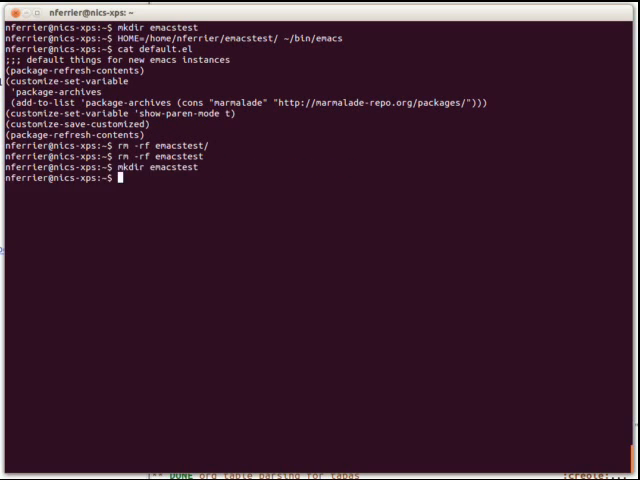
{"action": "type", "text": "HOME=/home/nferrier/emacstest/ ~/bin/emacs -l default.el"}
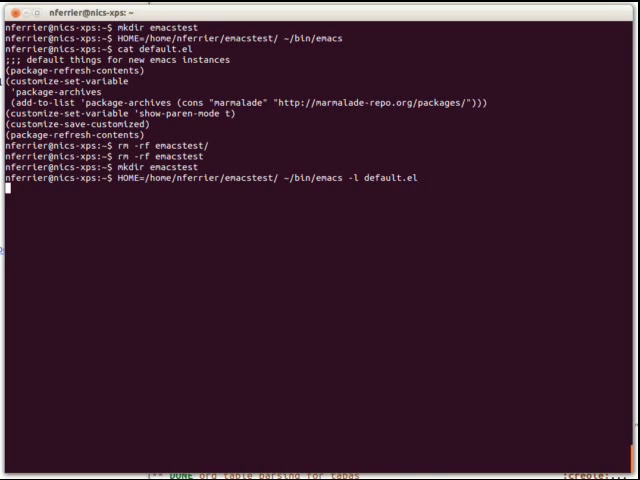
{"action": "key", "text": "Return"}
{"action": "type", "text": "eva"}
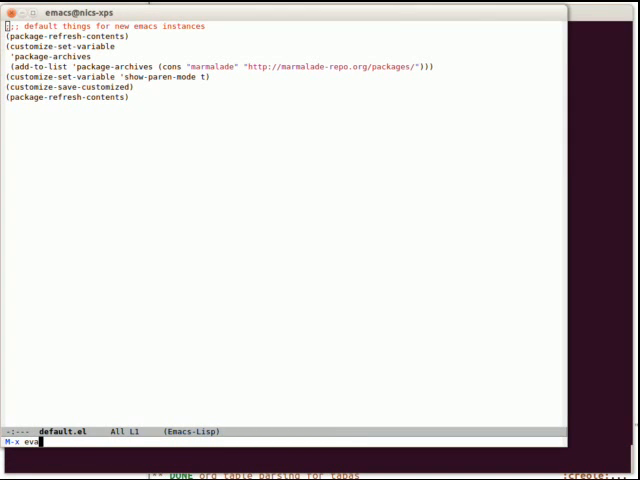
Evaluate default.el, then scroll the refreshed list-packages menu showing Marmalade packages.
{"action": "key", "text": "Return"}
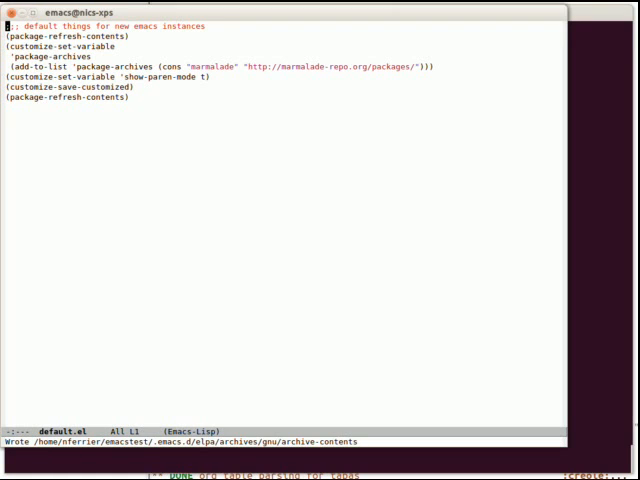
{"action": "type", "text": "list"}
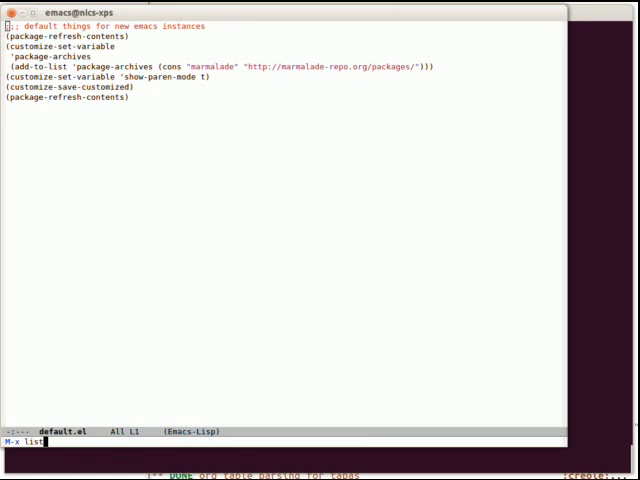
{"action": "key", "text": "Return"}
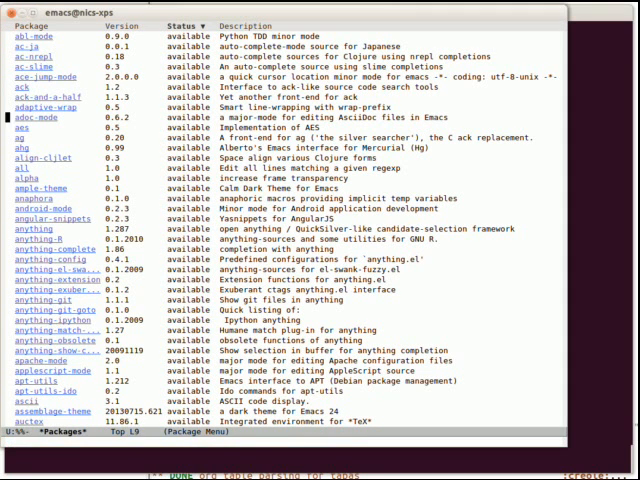
{"action": "scroll", "scroll_direction": "down", "scroll_amount": 3}
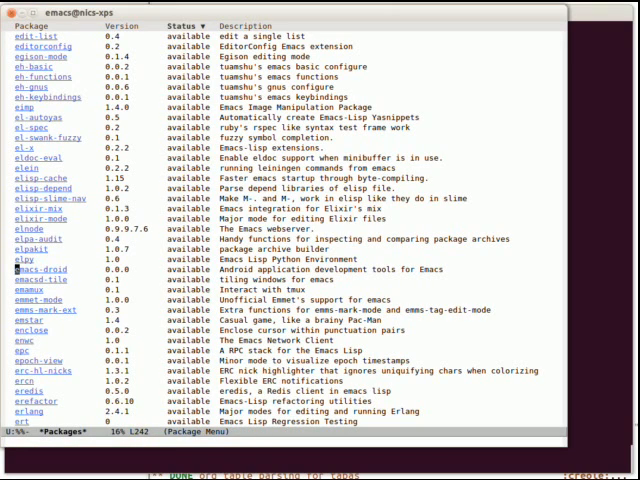
{"action": "scroll", "scroll_direction": "down", "scroll_amount": 3}
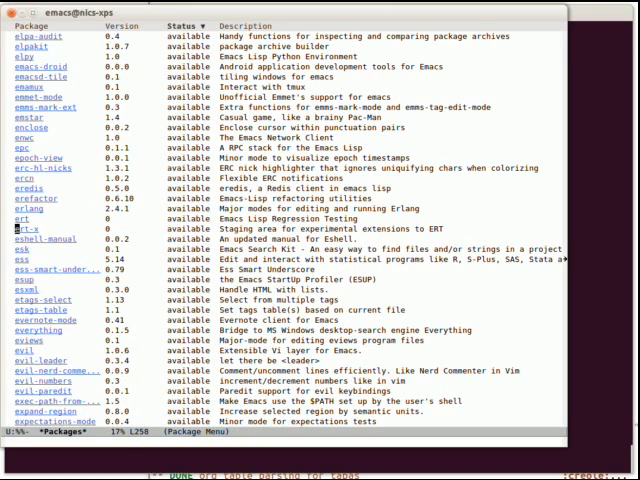
{"action": "scroll", "scroll_direction": "down", "scroll_amount": 3}
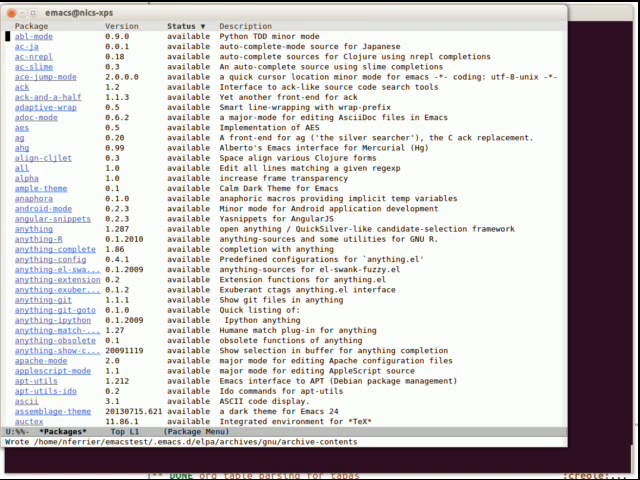
{"action": "key", "text": "C-x C-f"}
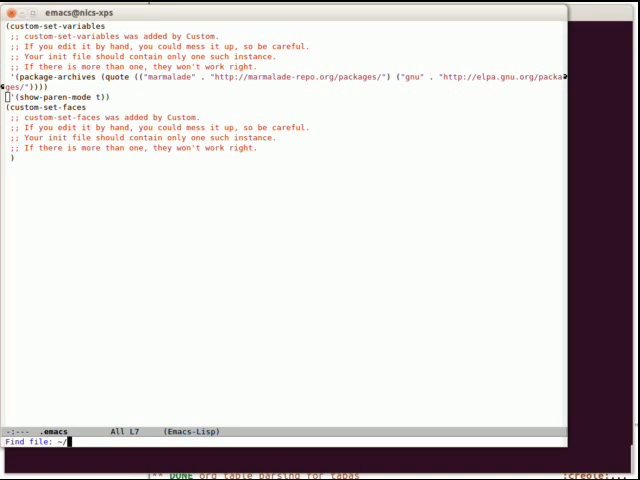
Read default.el against .emacs, then kill buffers back to *scratch*.
{"action": "key", "text": "BackSpace"}
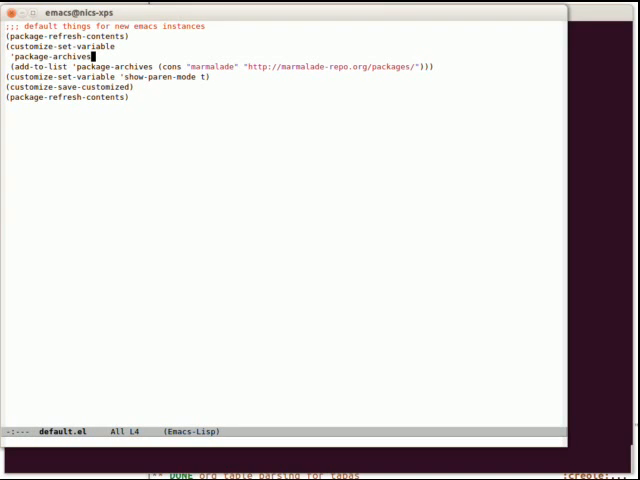
{"action": "left_click", "coordinate": [140, 66]}
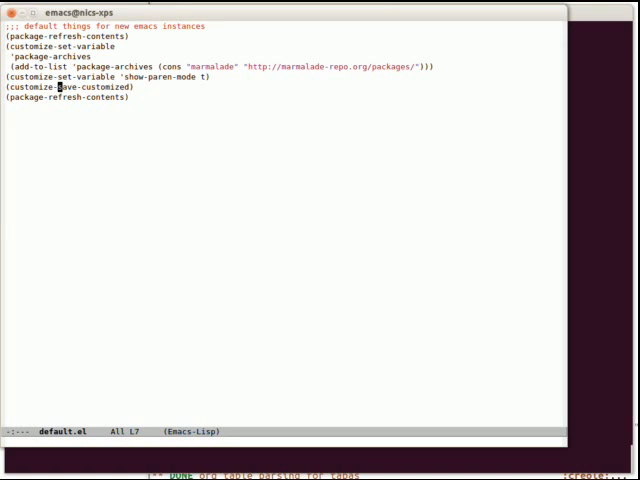
{"action": "key", "text": "C-x k"}
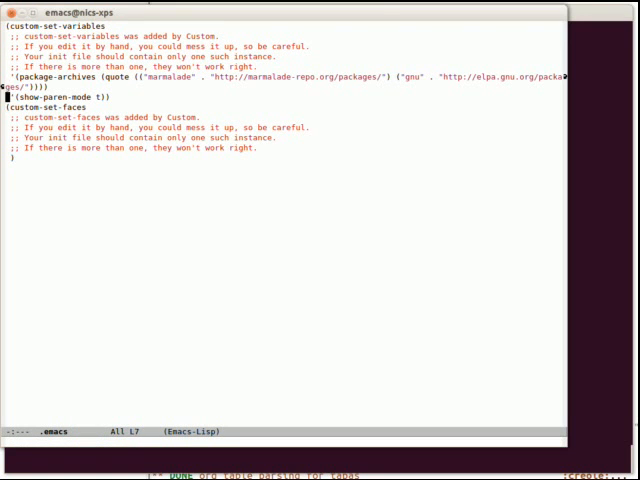
{"action": "key", "text": "C-x k"}
{"action": "type", "text": "(l"}
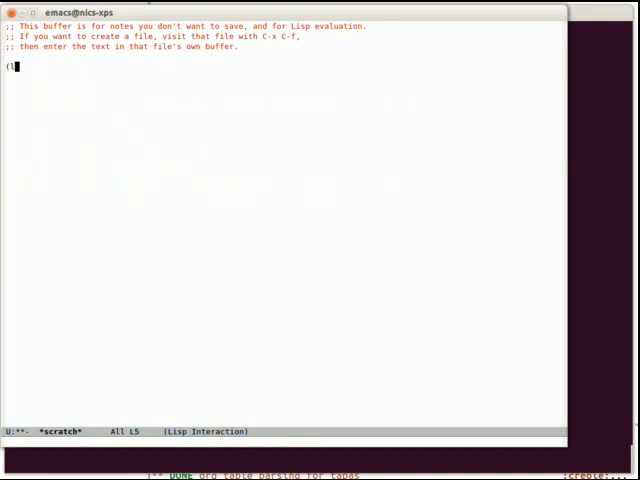
Type (list 1 2 3 4 '(1 2 3 4)) in *scratch* to see parentheses highlighted.
{"action": "type", "text": "ist 1 2 3 4 '"}
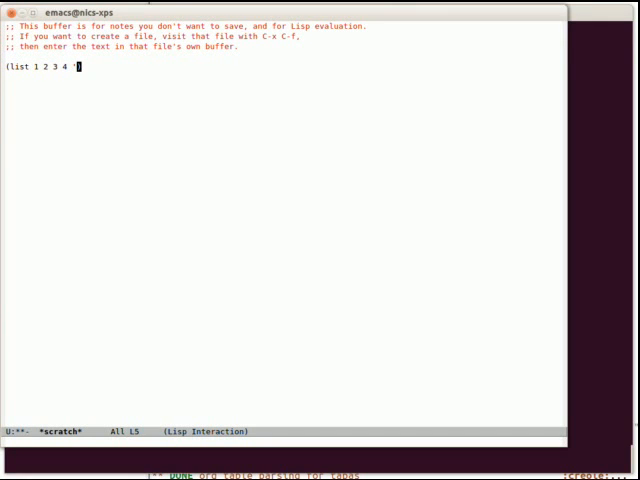
{"action": "type", "text": "("}
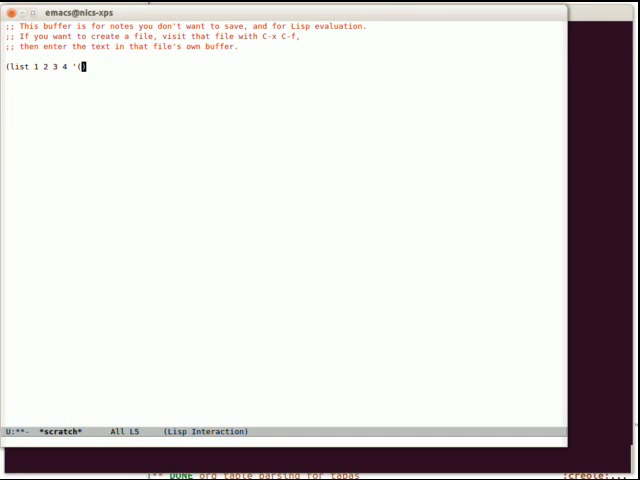
{"action": "type", "text": "1 2 3 4)"}
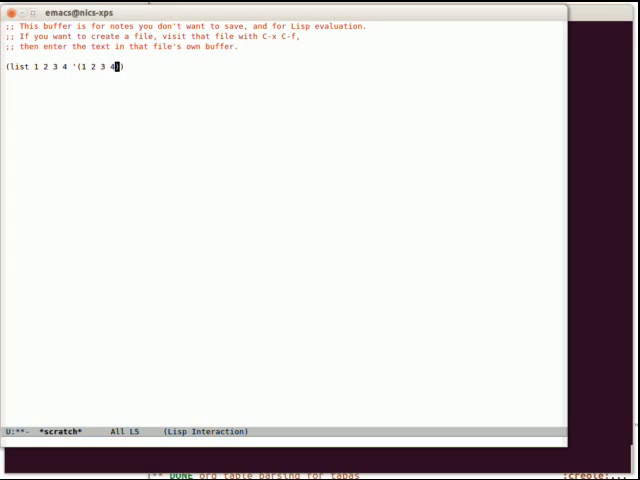
{"action": "type", "text": "5"}
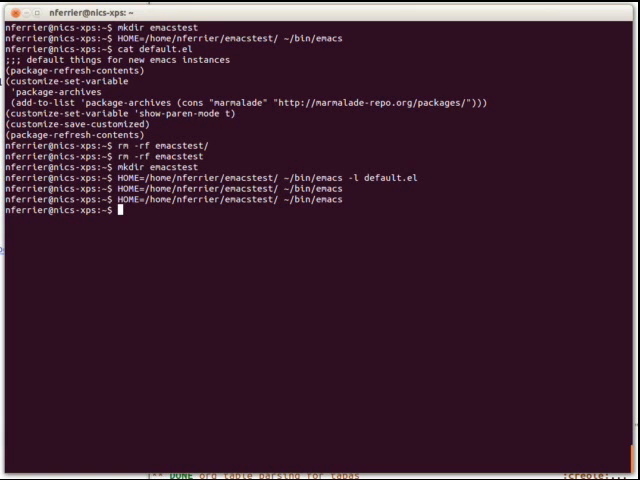
Print the fake-emacs shell function with declare -f fake-emacs.
{"action": "type", "text": "d"}
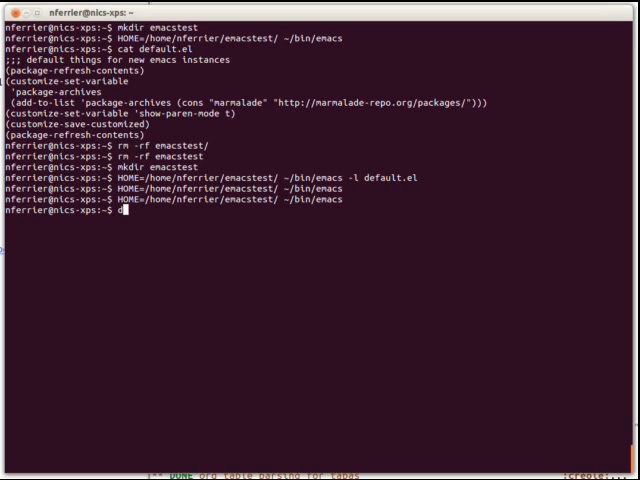
{"action": "type", "text": "ecalr"}
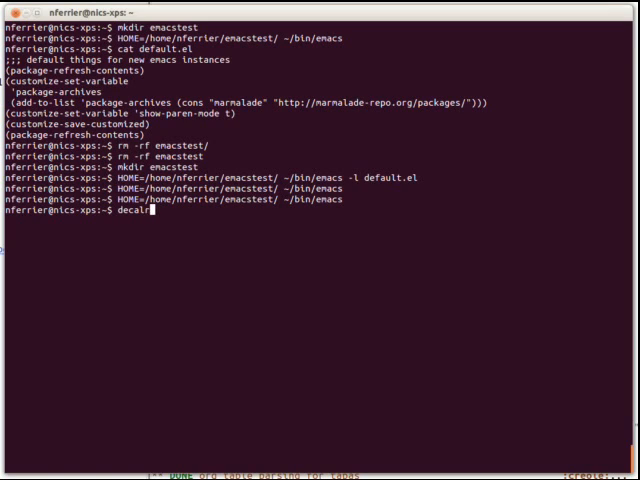
{"action": "type", "text": "declare f"}
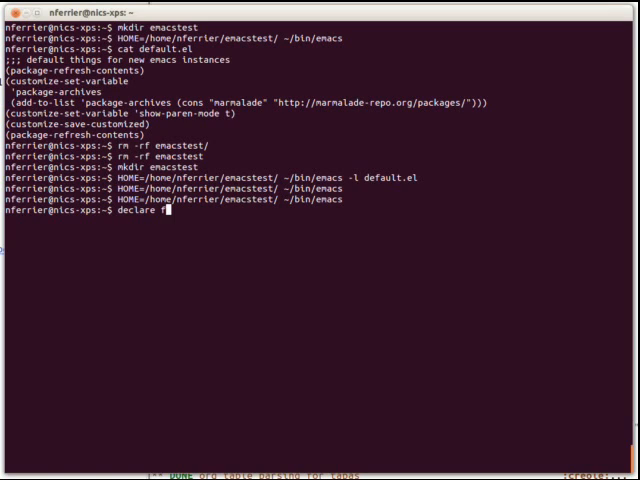
{"action": "type", "text": "-f fak"}
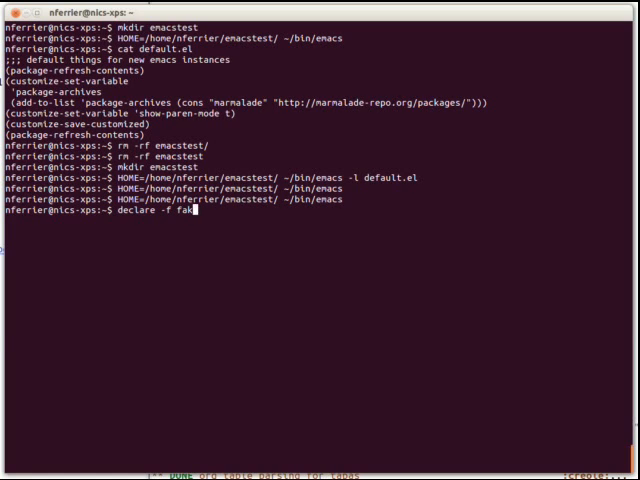
{"action": "key", "text": "Return"}
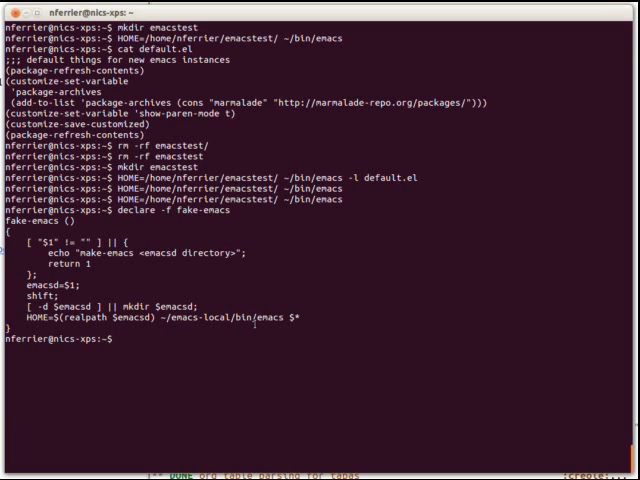
{"action": "type", "text": "fake-emacs mys"}
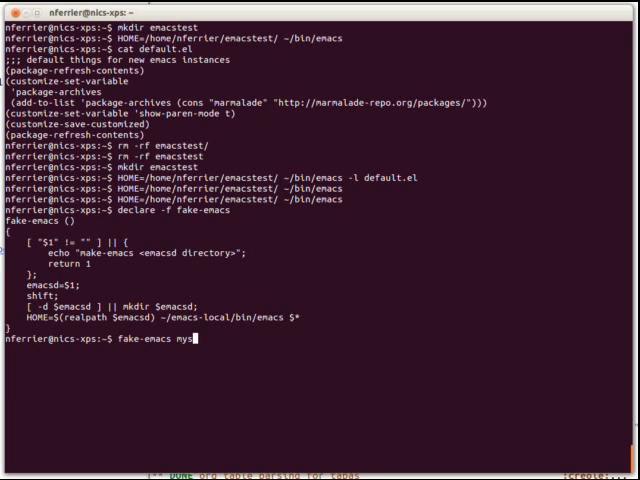
Run fake-emacs myscreencasttest -l default.el and let the sandboxed session finish.
{"action": "type", "text": "creencasttest -l"}
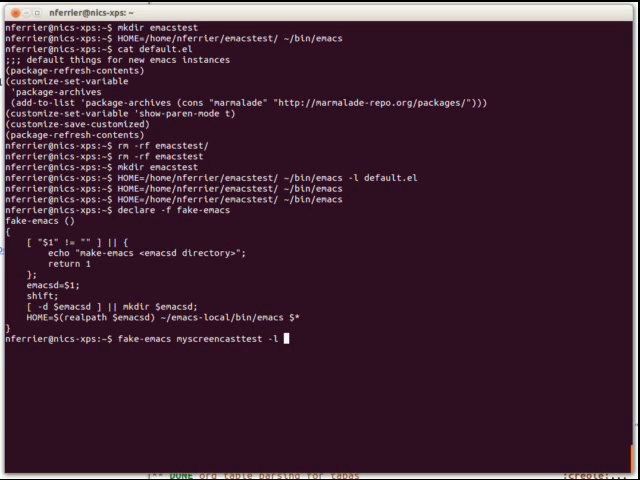
{"action": "type", "text": "default.el"}
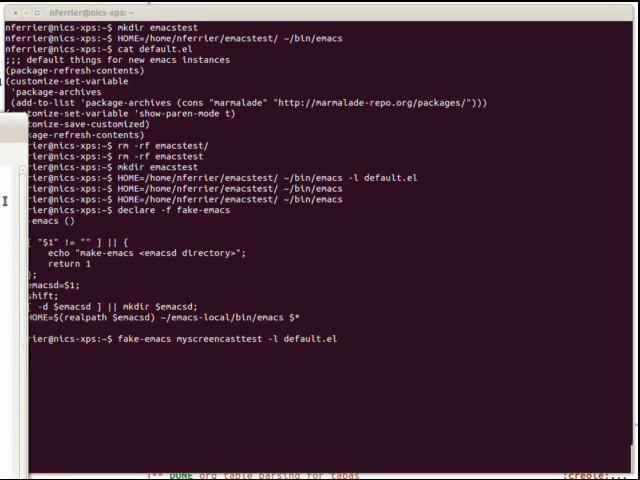
{"action": "key", "text": "Return"}
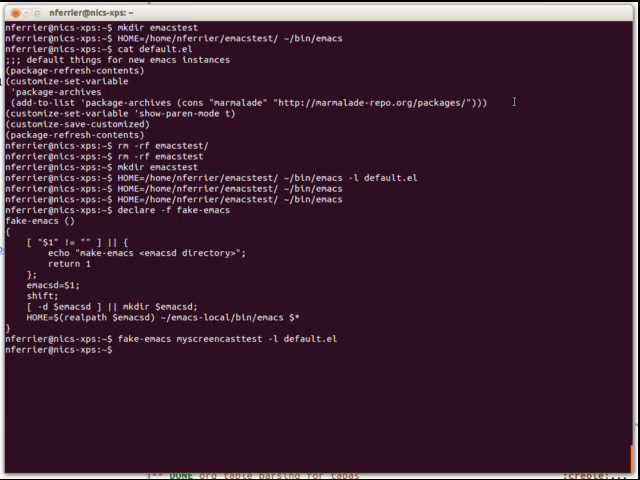
{"action": "type", "text": "rm -"}
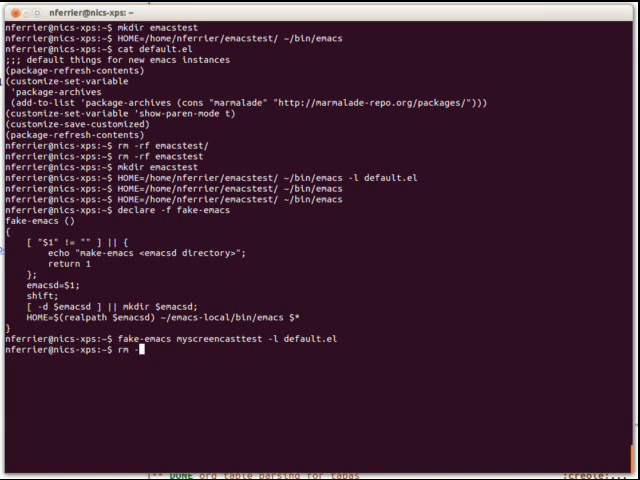